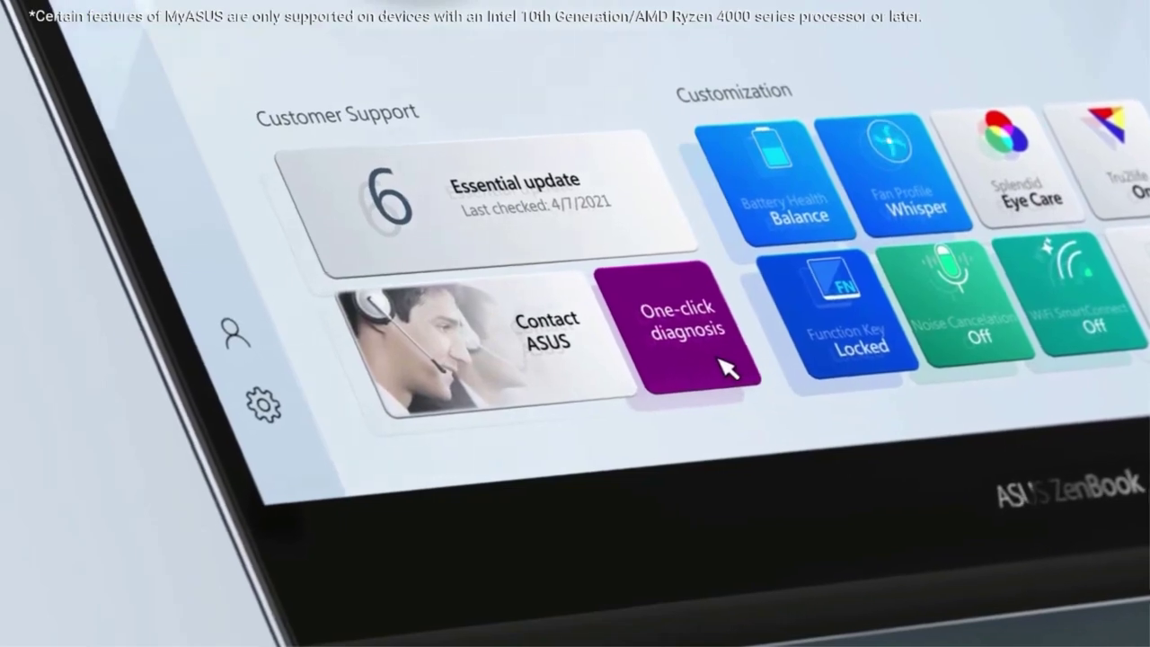
left_click(683, 323)
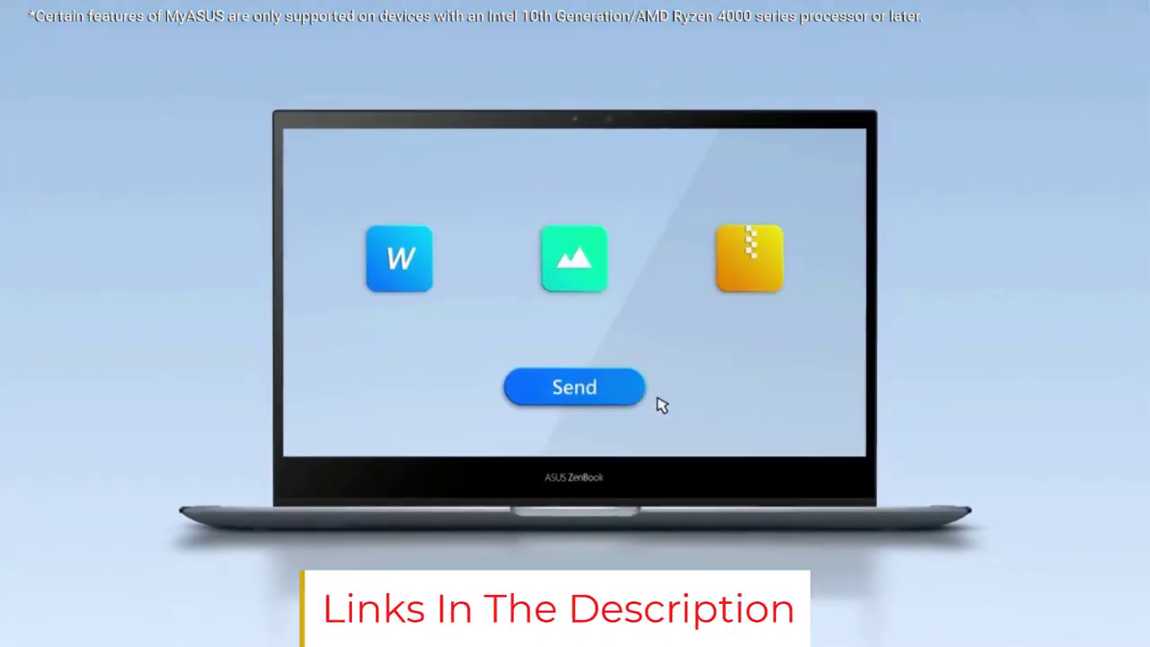
left_click(575, 386)
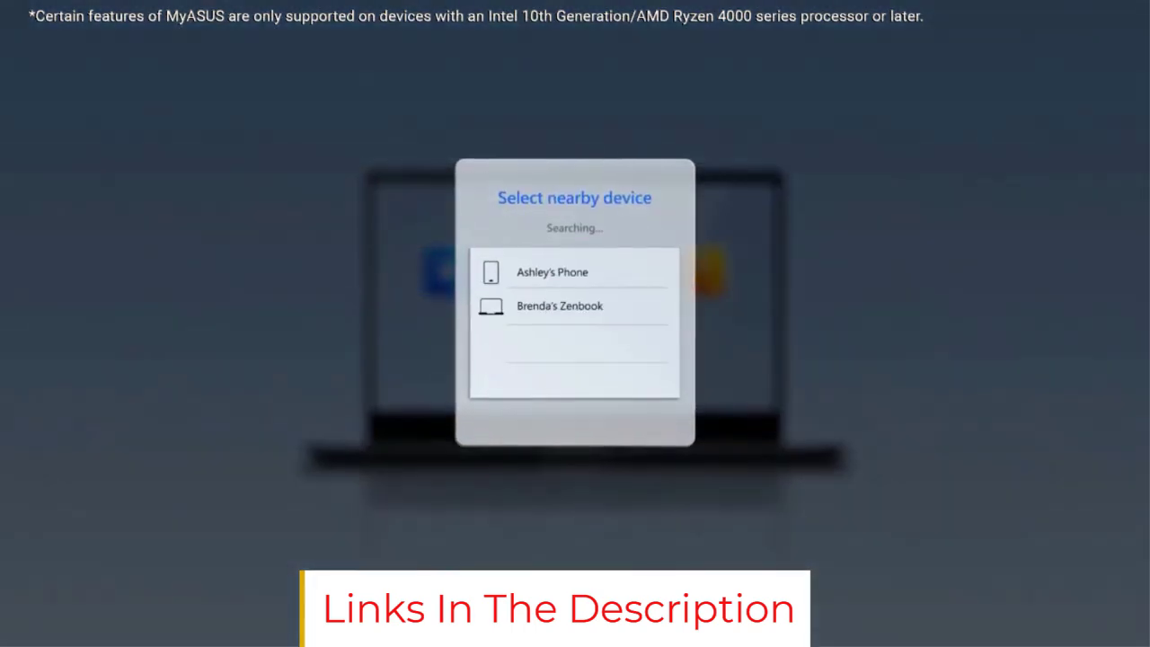